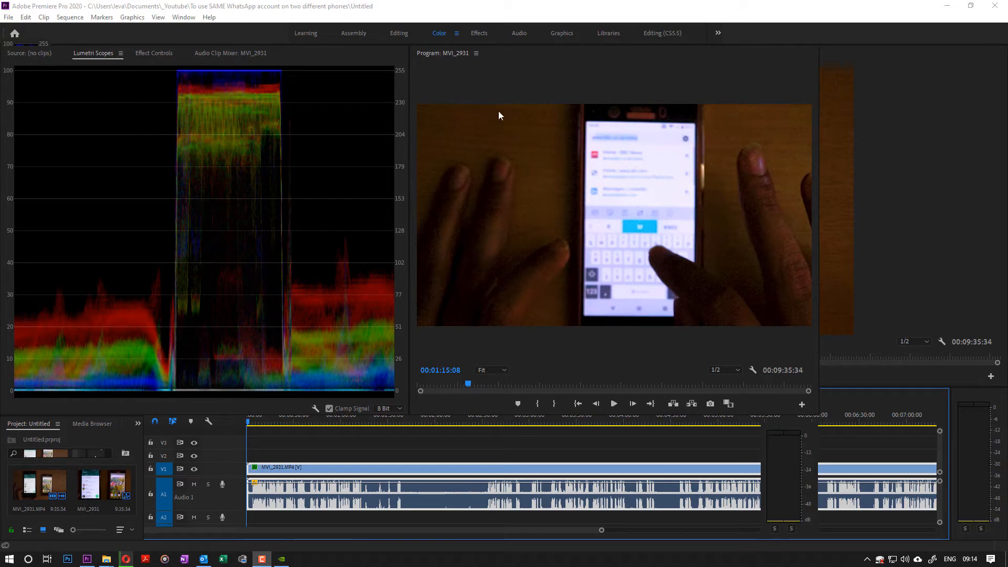
pyautogui.moveTo(357, 106)
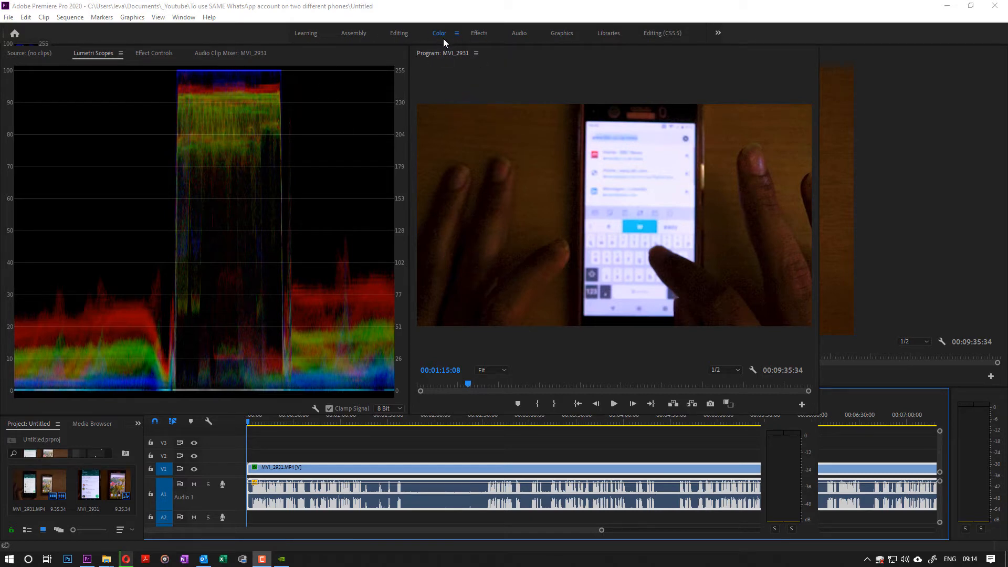
pyautogui.moveTo(373, 38)
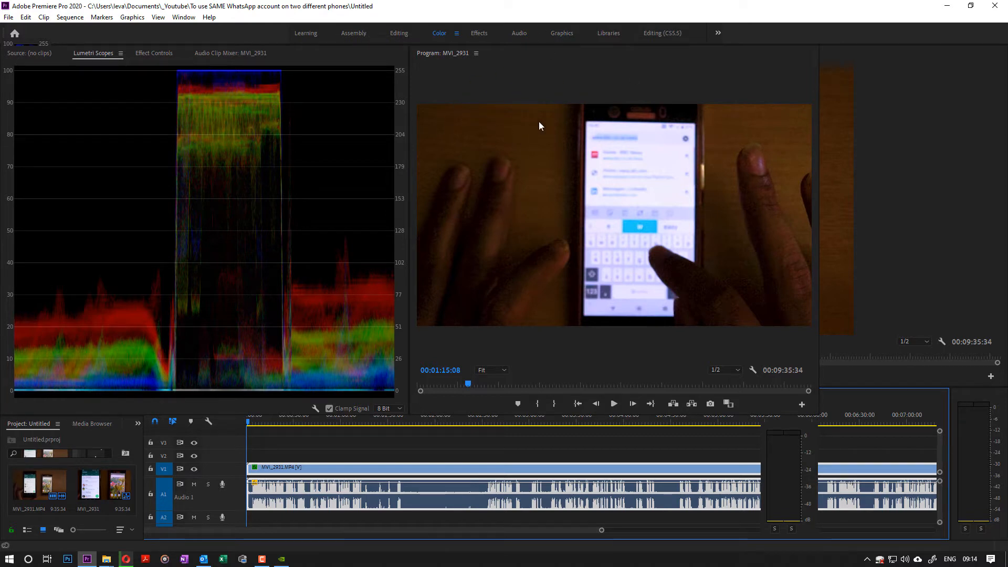
pyautogui.moveTo(562, 186)
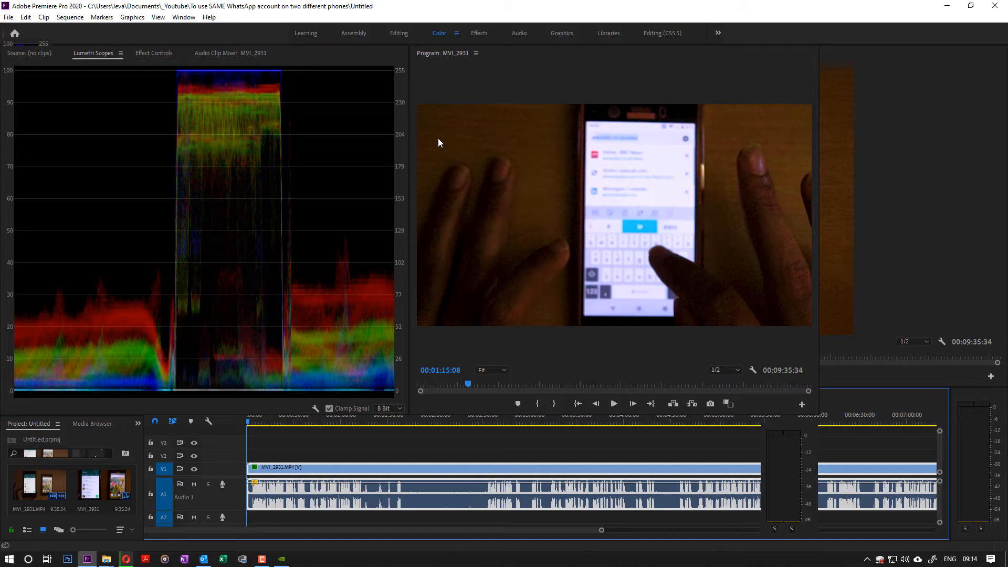
pyautogui.moveTo(440, 178)
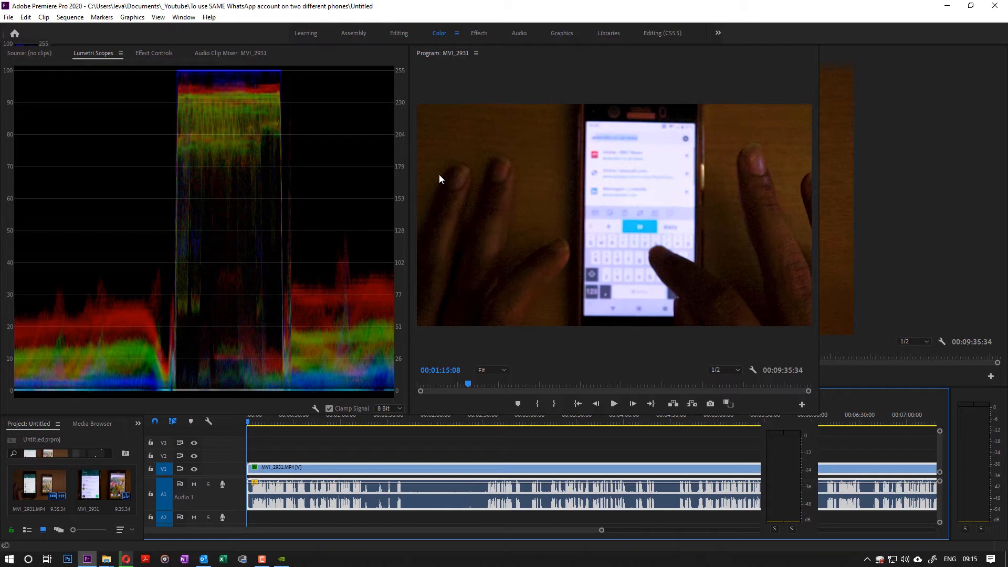
pyautogui.moveTo(454, 188)
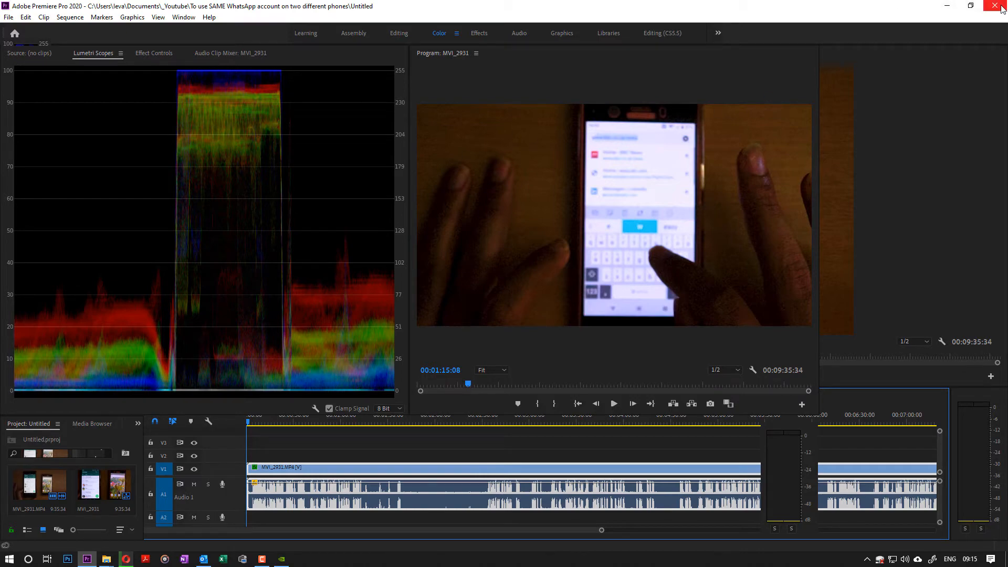
# - Close Premiere Pro and reopen the Untitled project with Alt held, confirming the preferences reset
pyautogui.click(1000, 5)
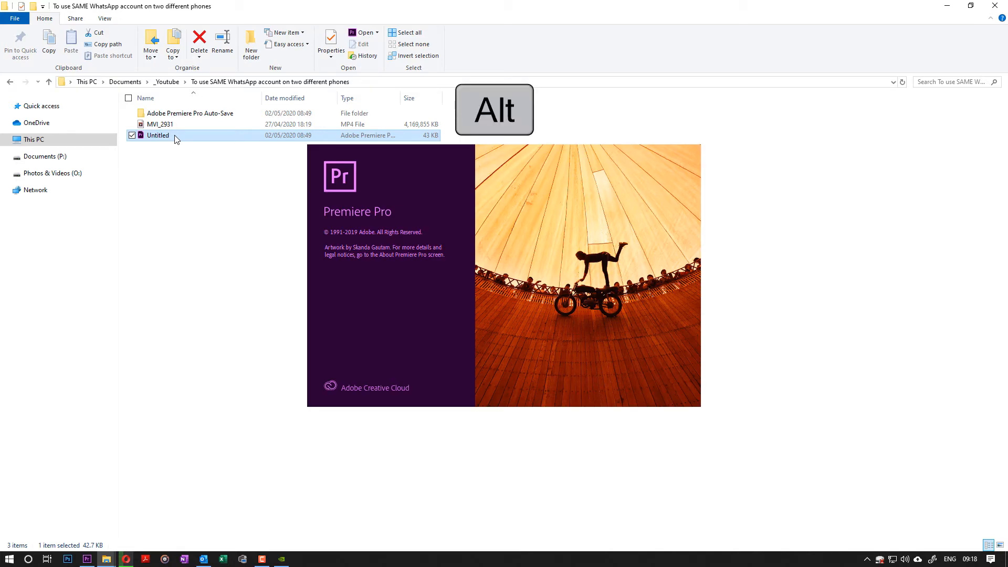
pyautogui.press('alt')
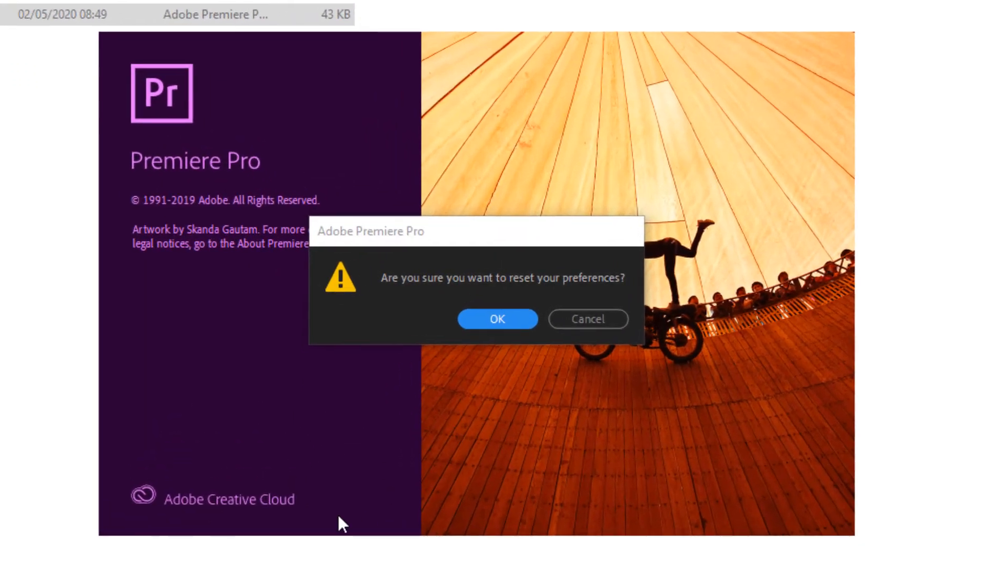
pyautogui.moveTo(591, 469)
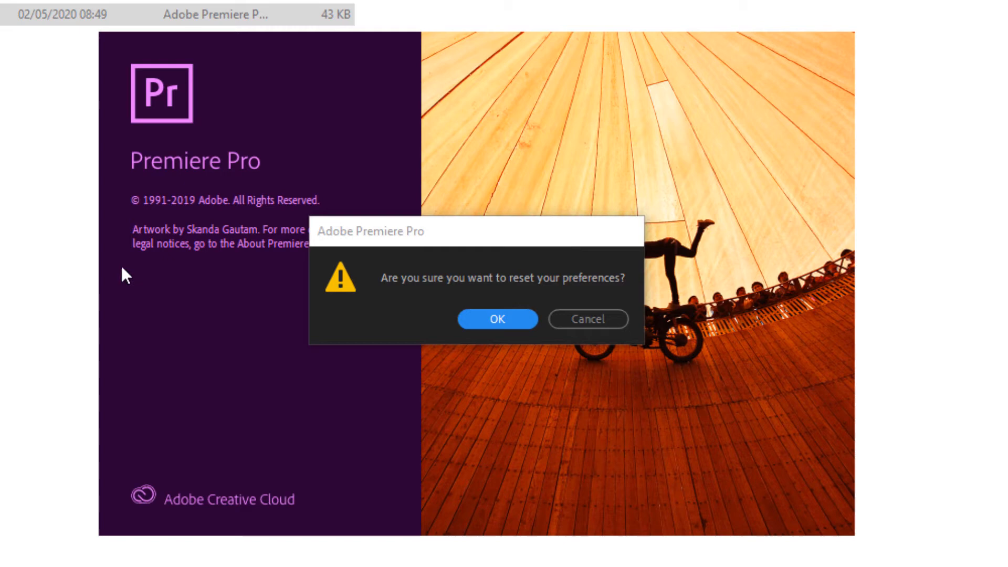
pyautogui.moveTo(278, 175)
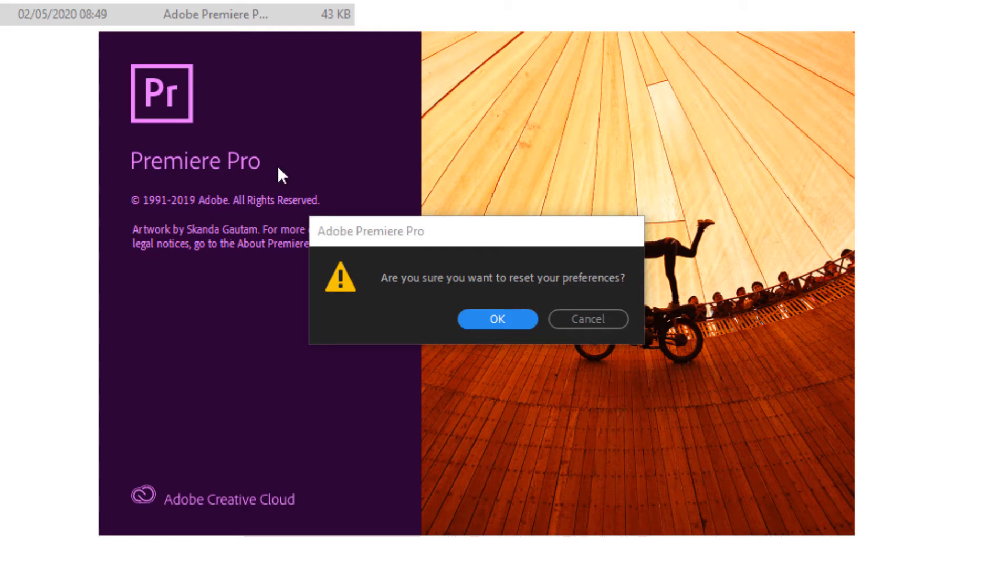
pyautogui.moveTo(544, 223)
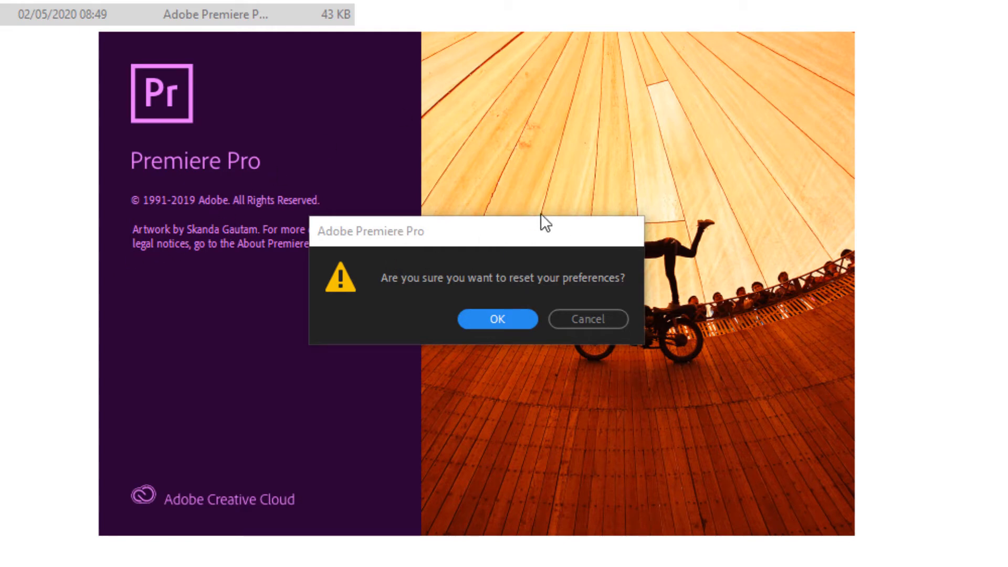
pyautogui.moveTo(400, 298)
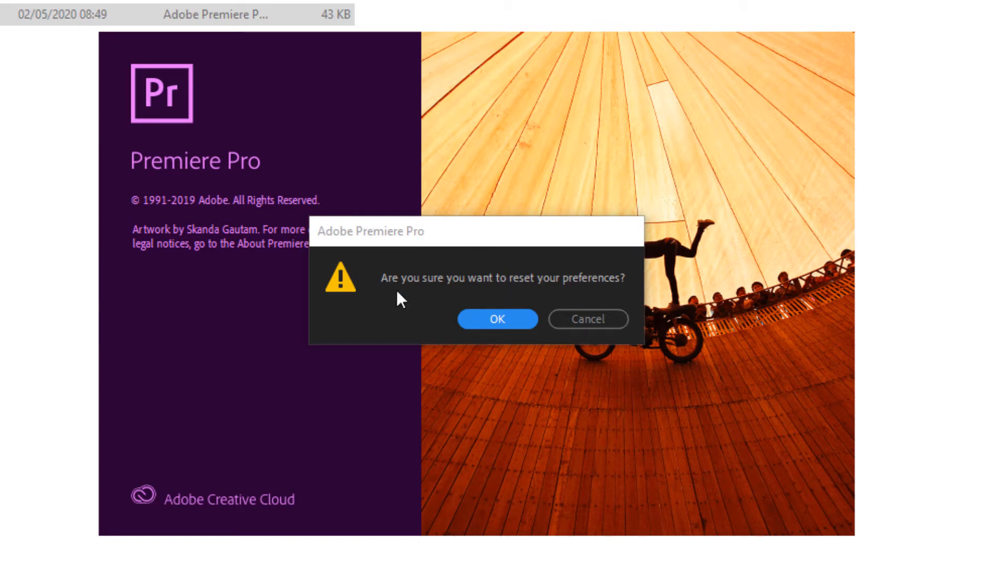
pyautogui.moveTo(450, 311)
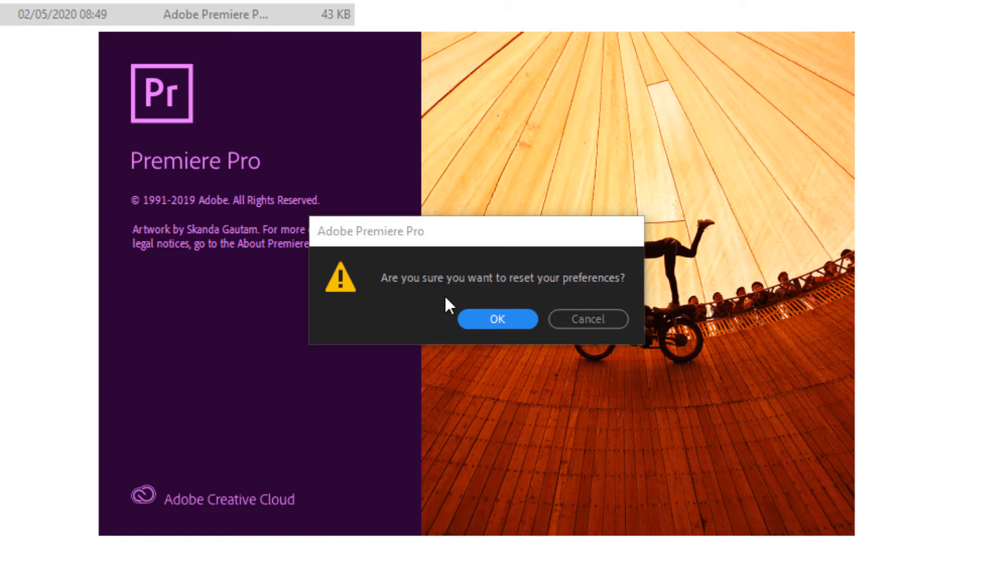
pyautogui.click(496, 319)
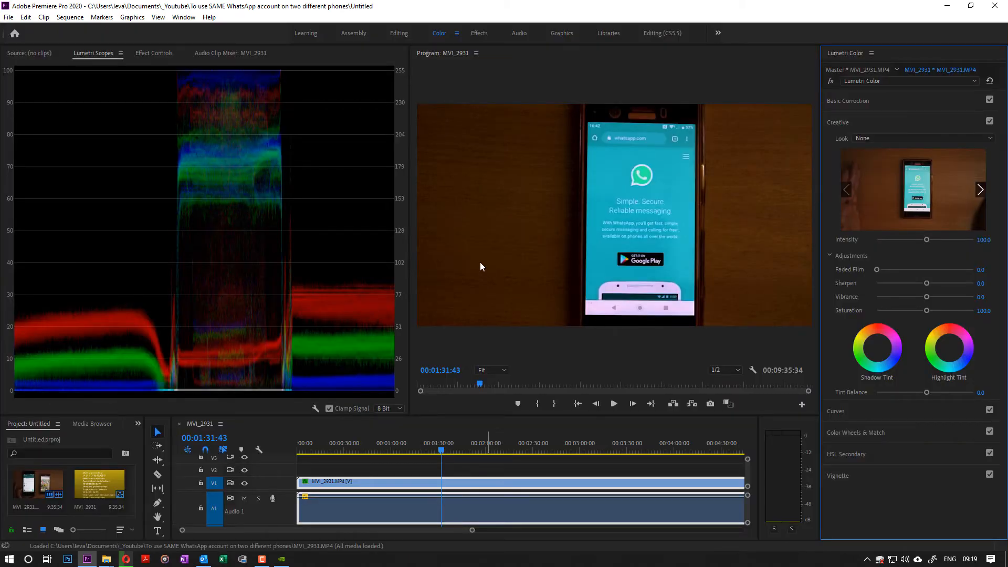
pyautogui.moveTo(574, 234)
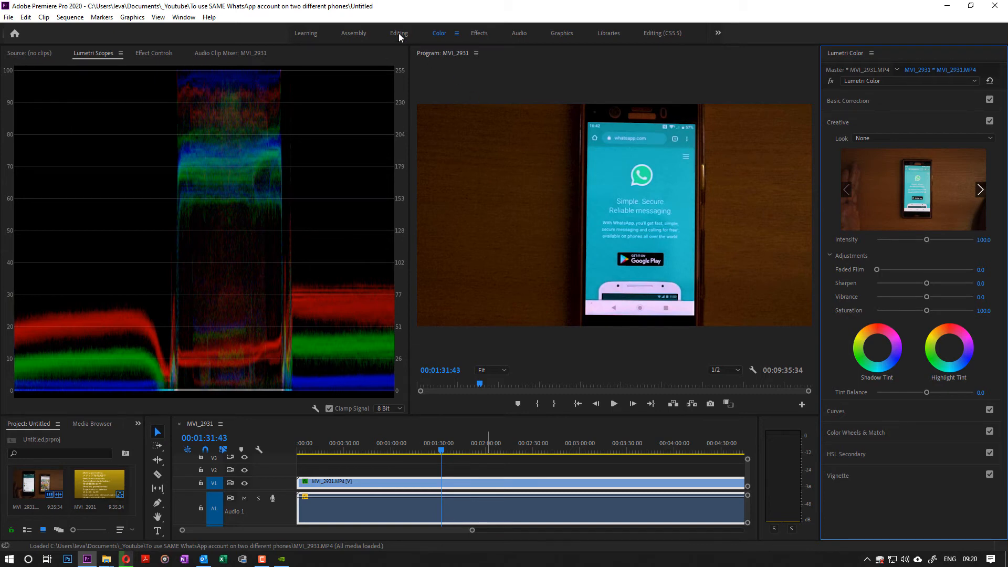
# - Switch the reopened Untitled project to the Editing workspace
pyautogui.click(399, 32)
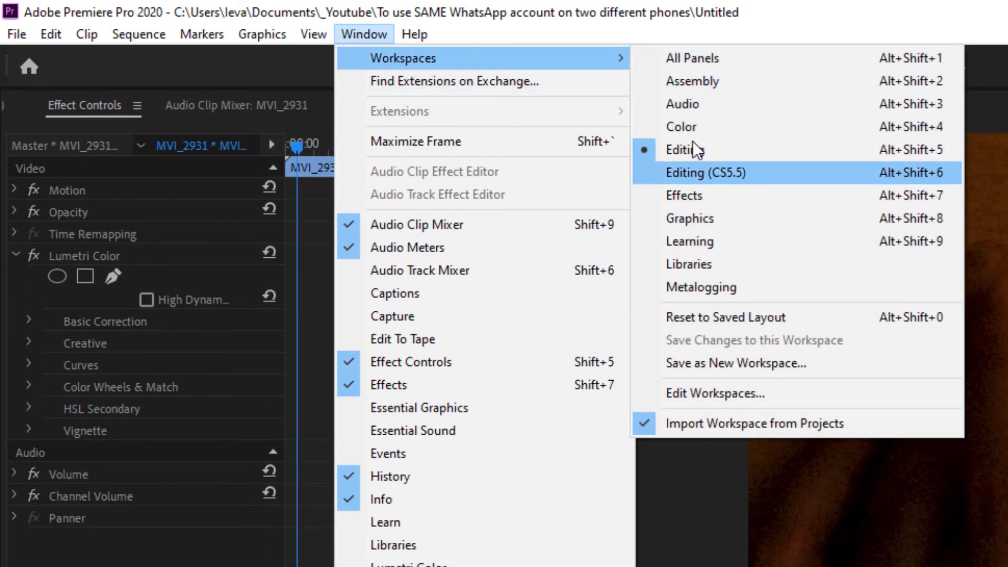
pyautogui.moveTo(702, 135)
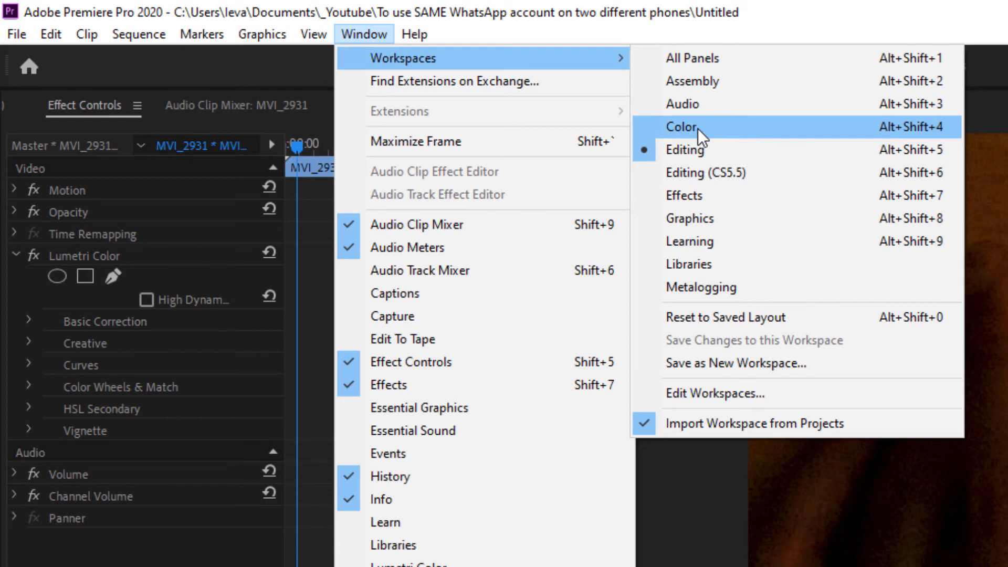